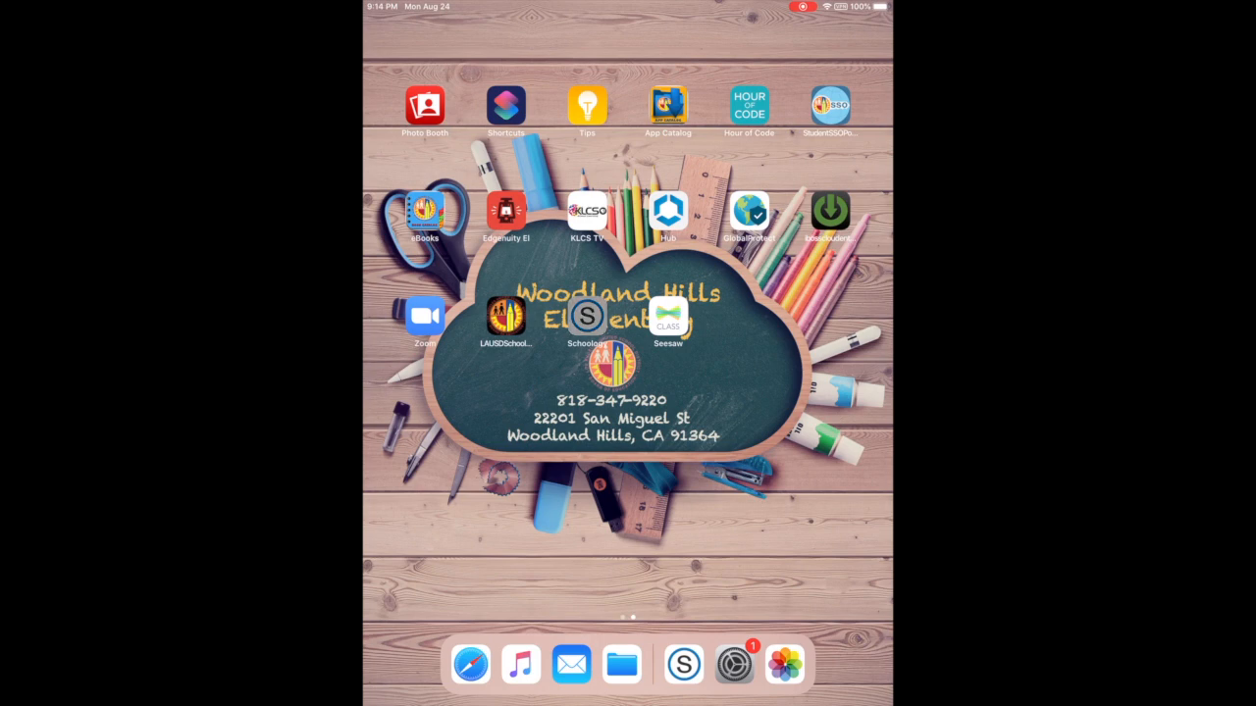
- Launch Schoology and clear the previous school search on the login screen
left_click(585, 316)
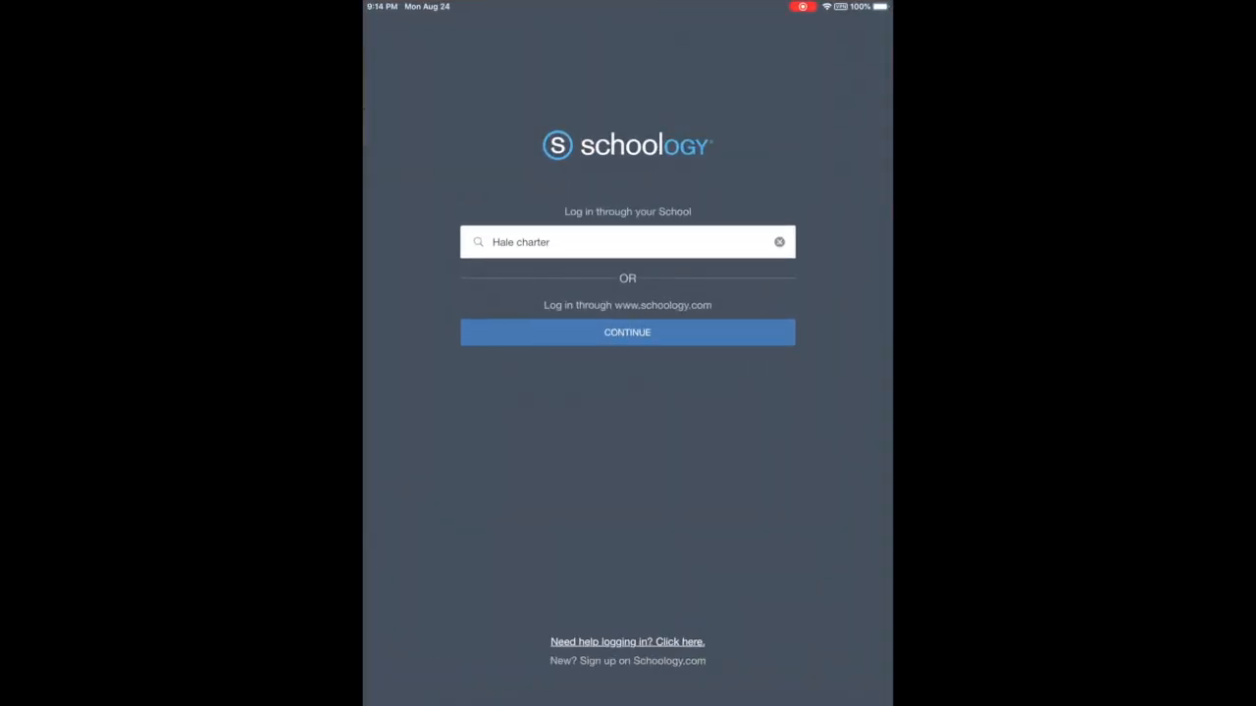
left_click(779, 242)
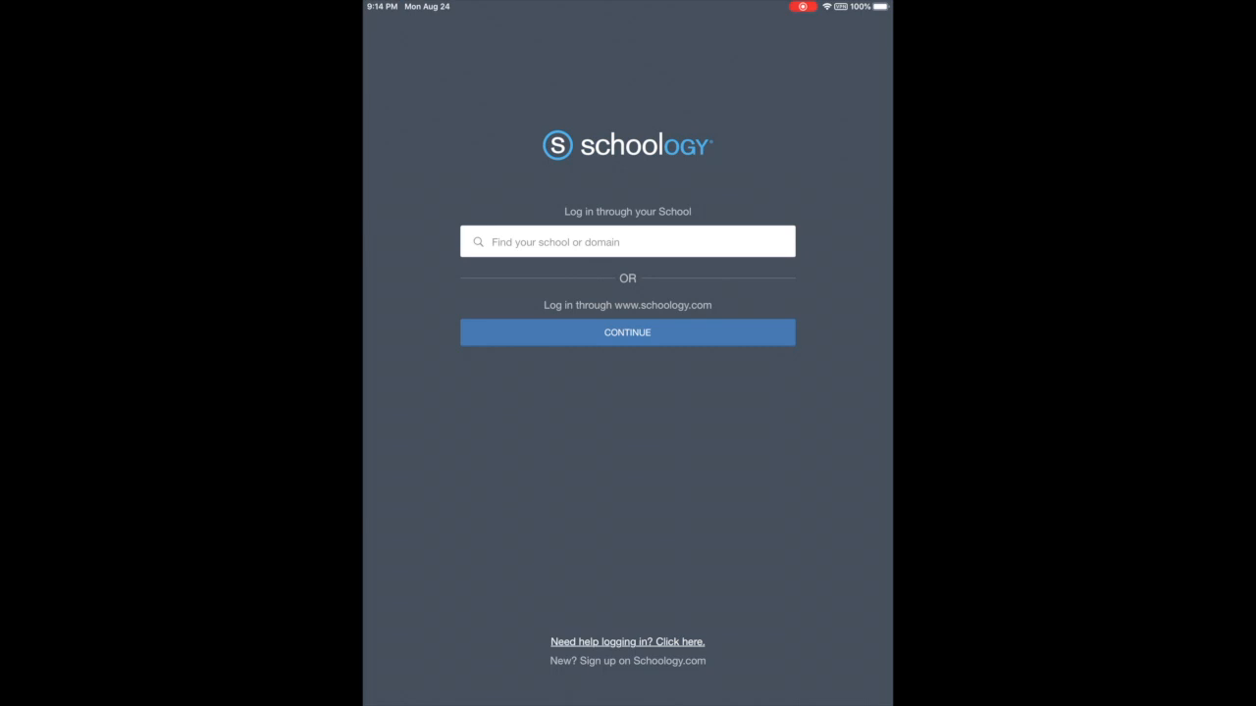
- Search "Hale charter" and select George Ellery Hale Charter Academy - 8169
left_click(627, 242)
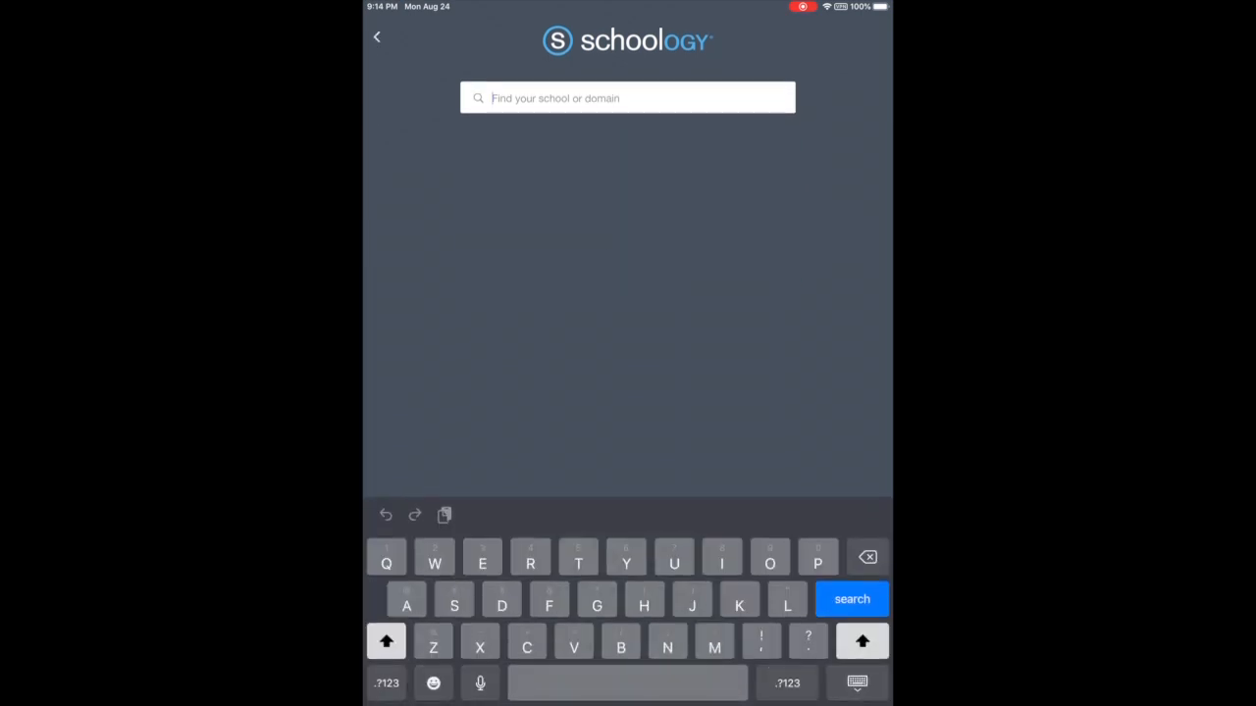
type("Hale")
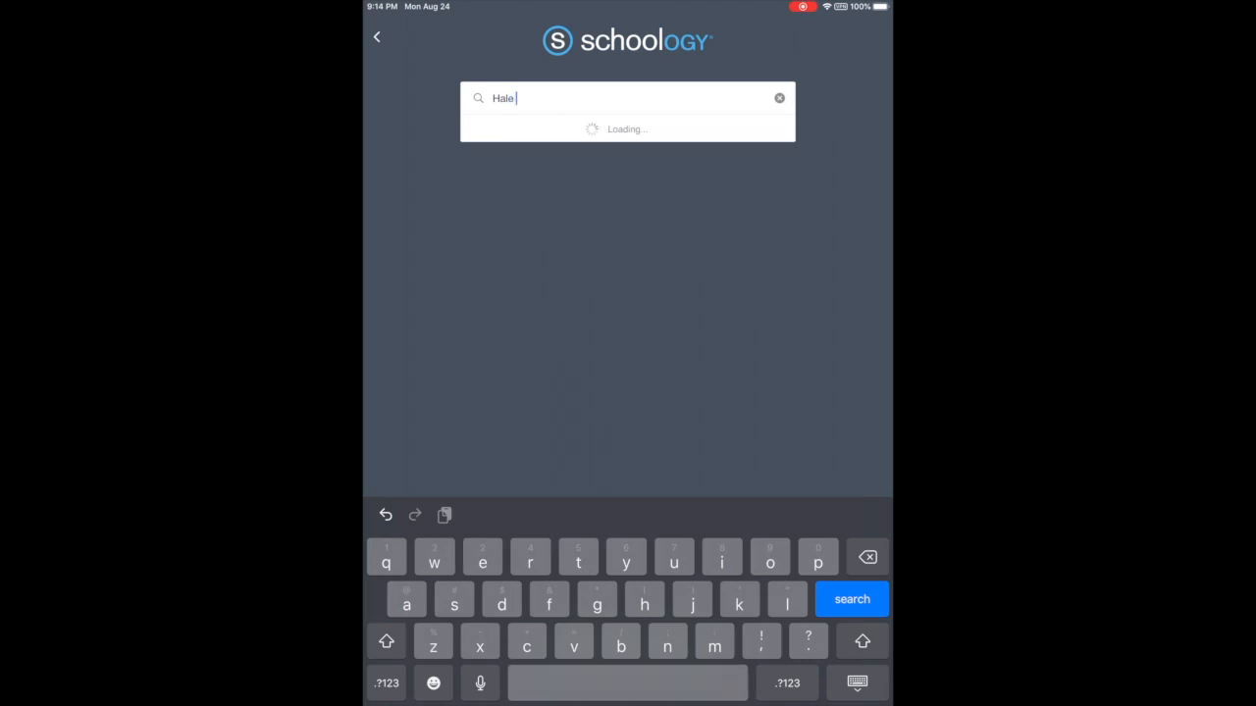
type("charter")
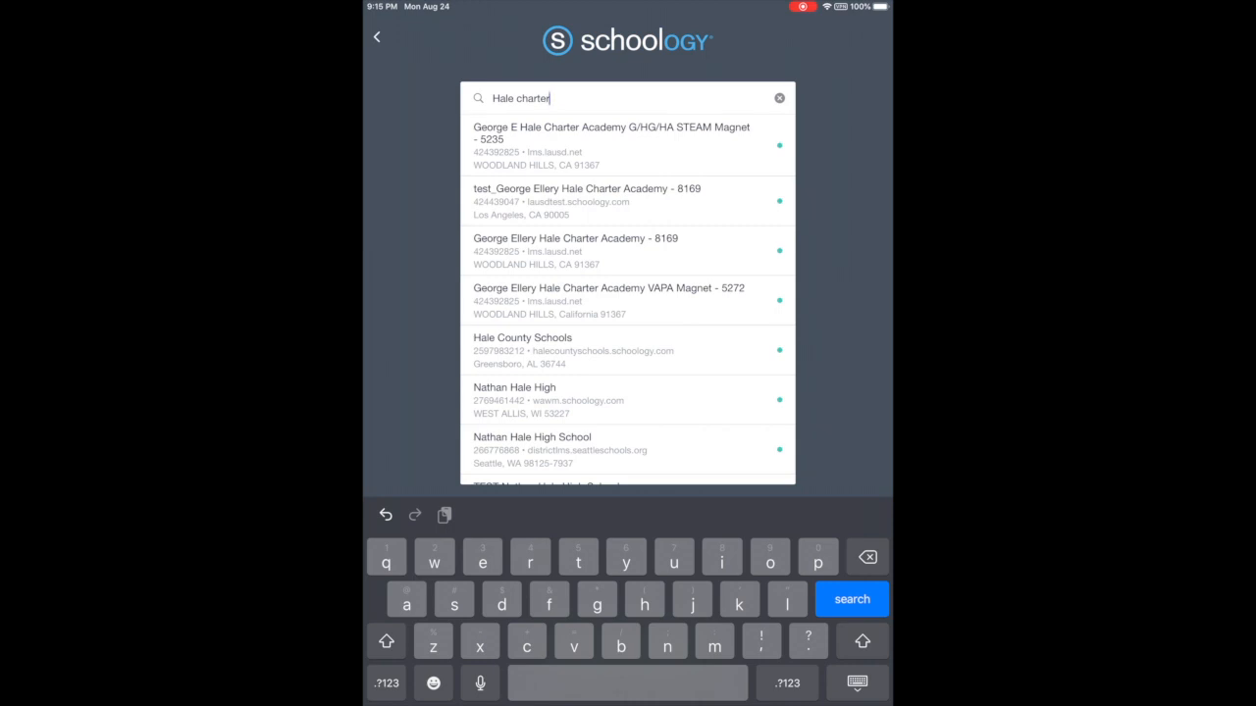
left_click(575, 250)
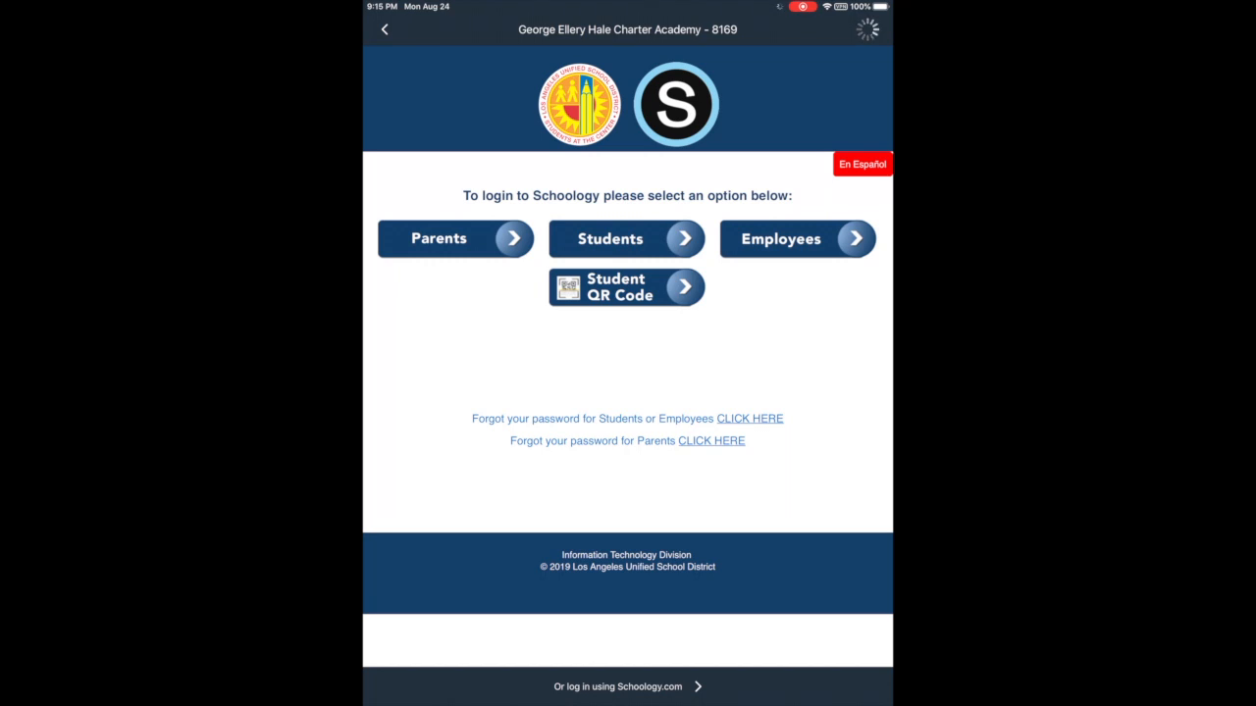
- Sign in with the LAUSD district email and password to reach the course dashboard
left_click(780, 239)
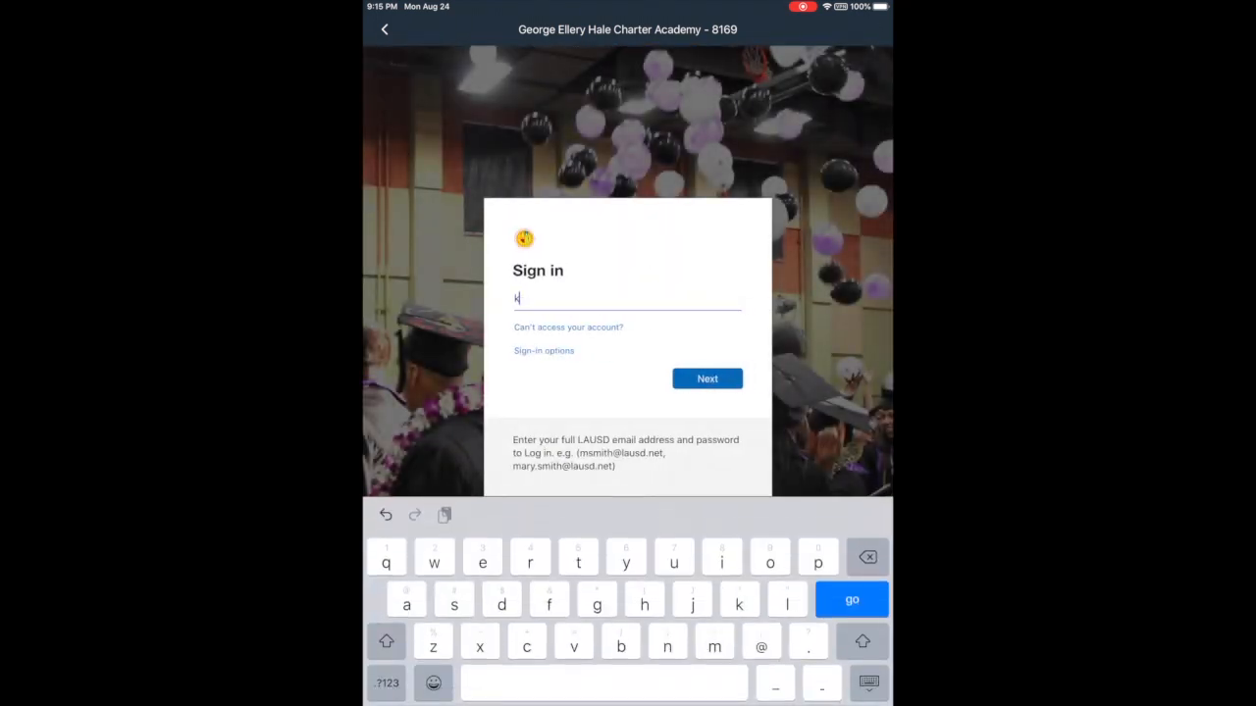
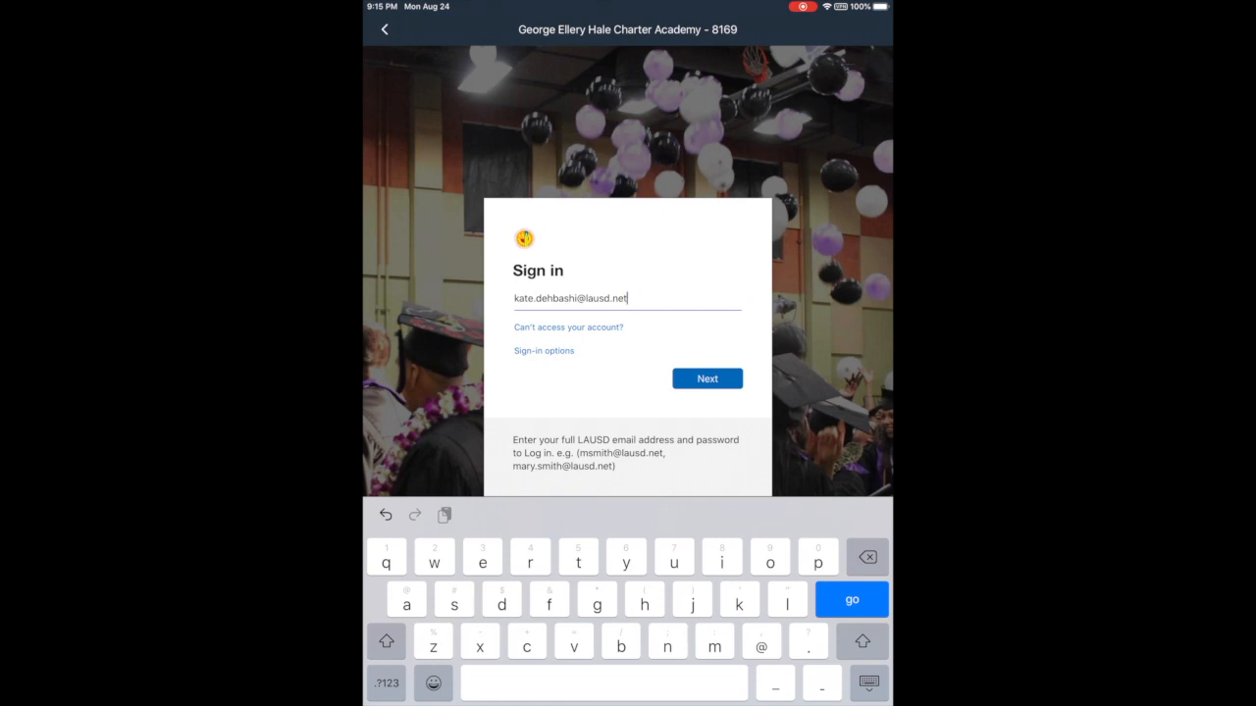
left_click(707, 379)
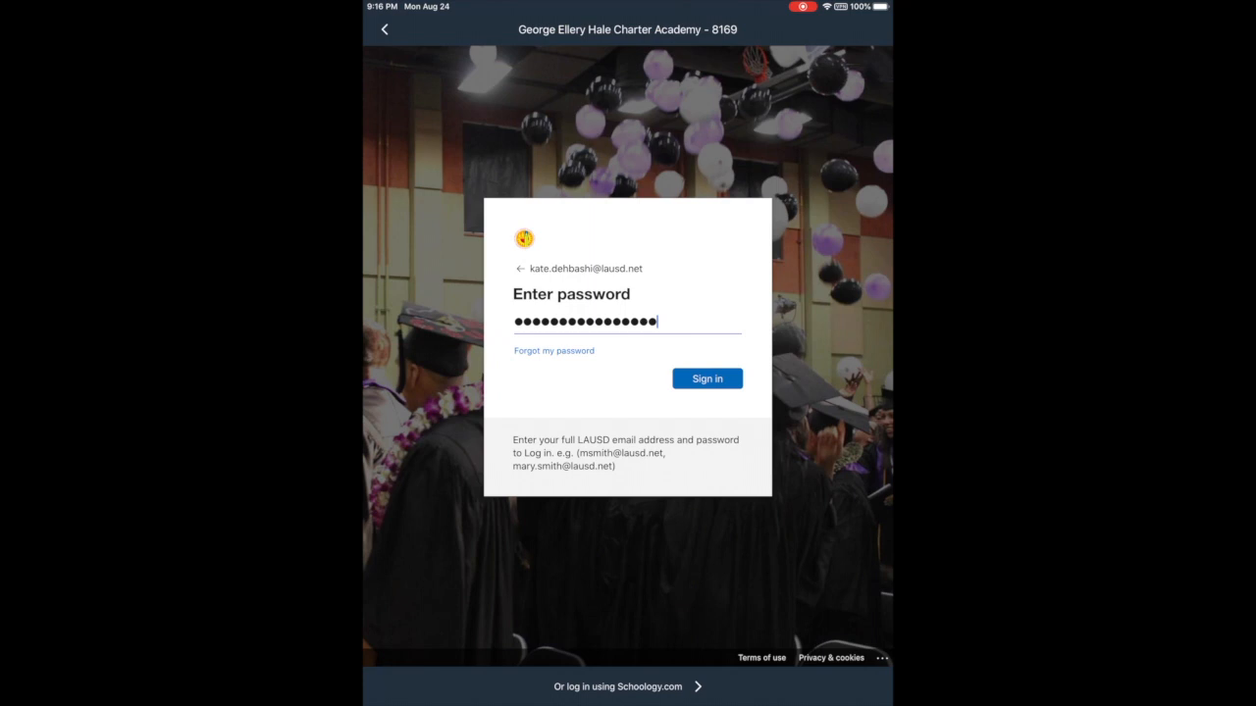
left_click(706, 379)
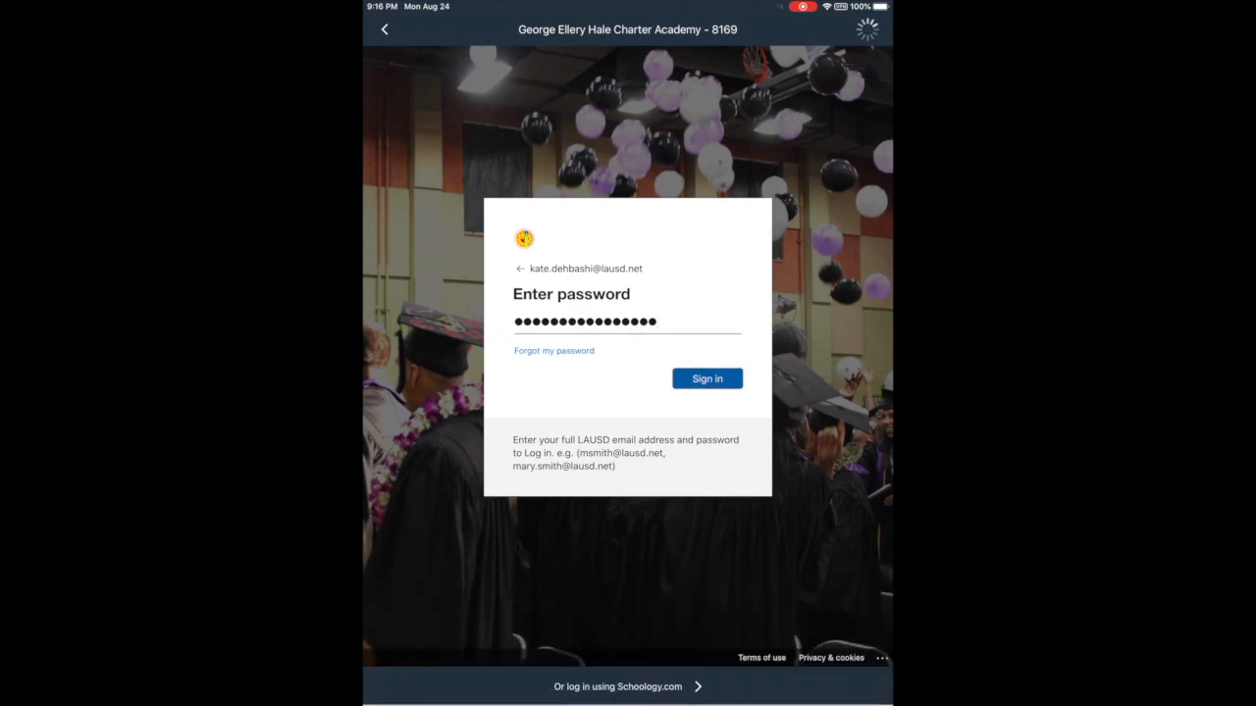
left_click(707, 379)
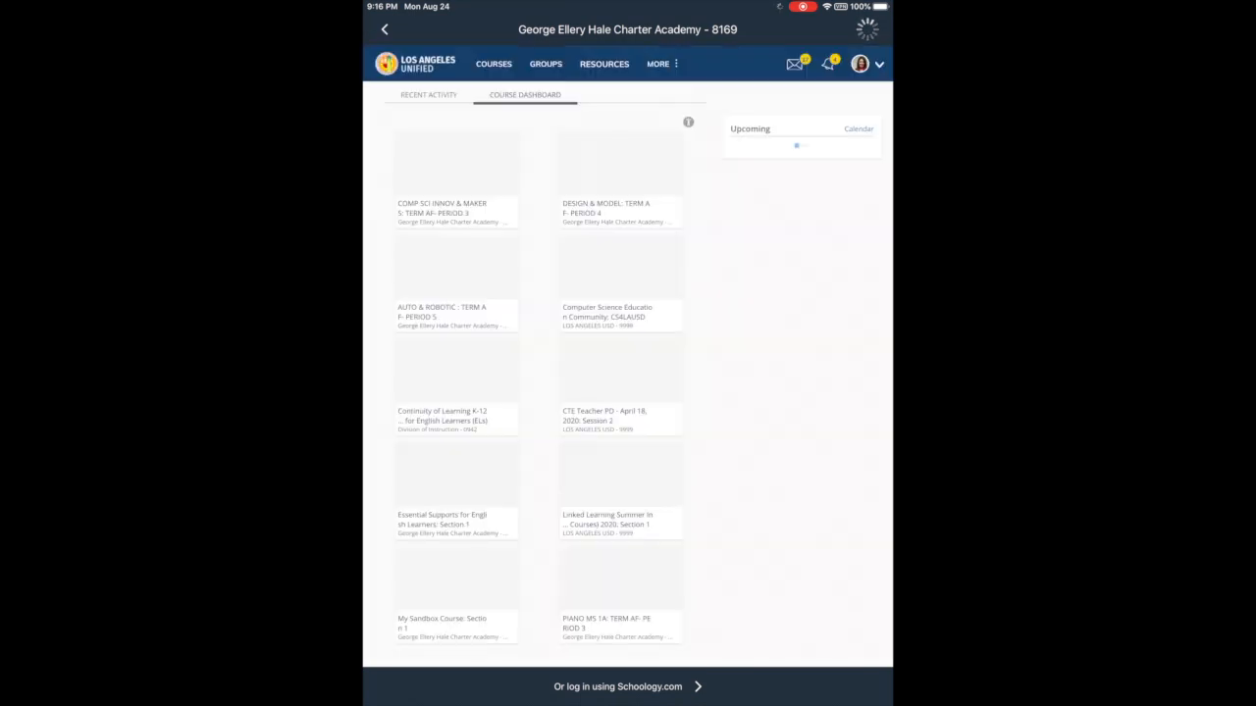
- Open the Linked Learning Summer Institute (Asynchronous Courses) 2020: Section 1 course
left_click(627, 687)
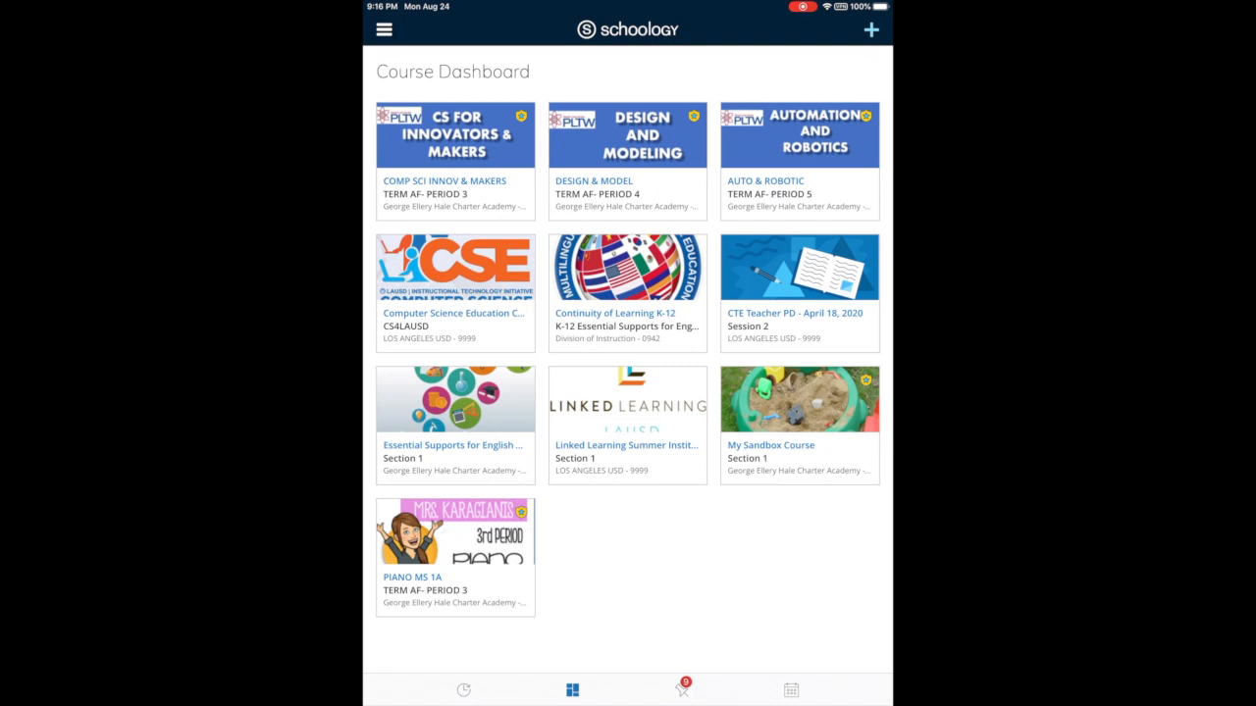
left_click(627, 424)
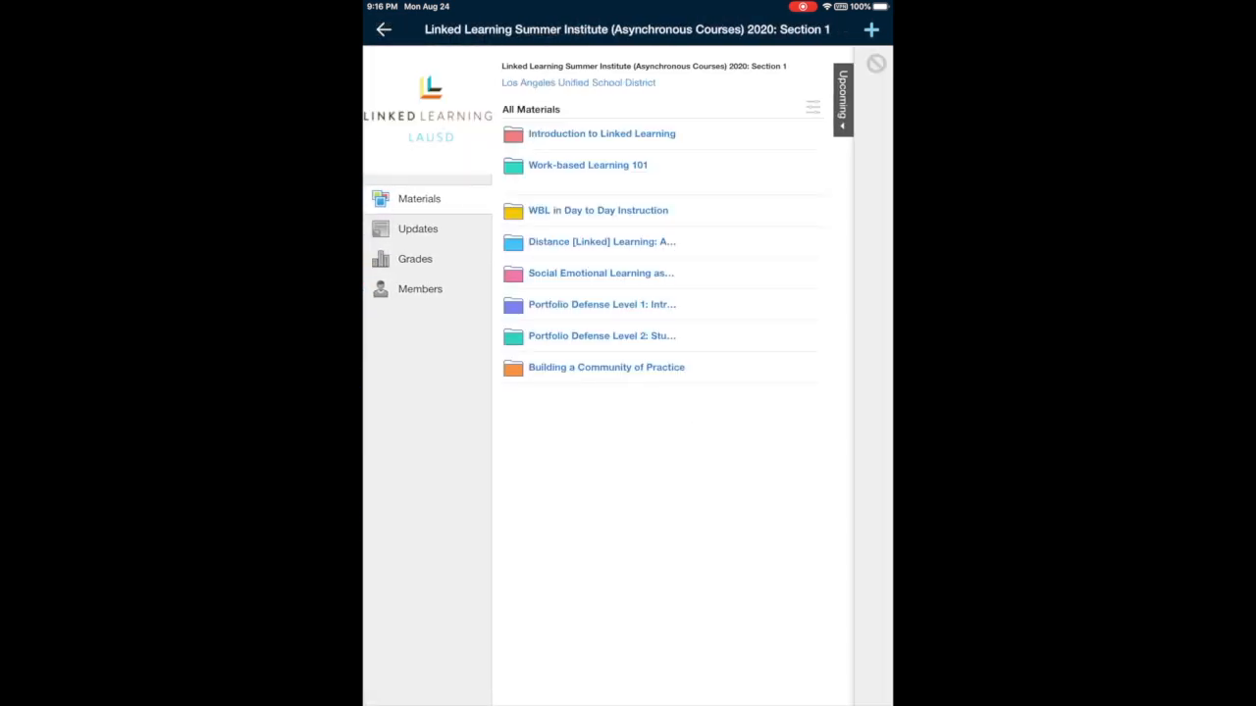
- Expand the Social Emotional Learning as Integrated Student Supports folder and open SEL Data
left_click(600, 273)
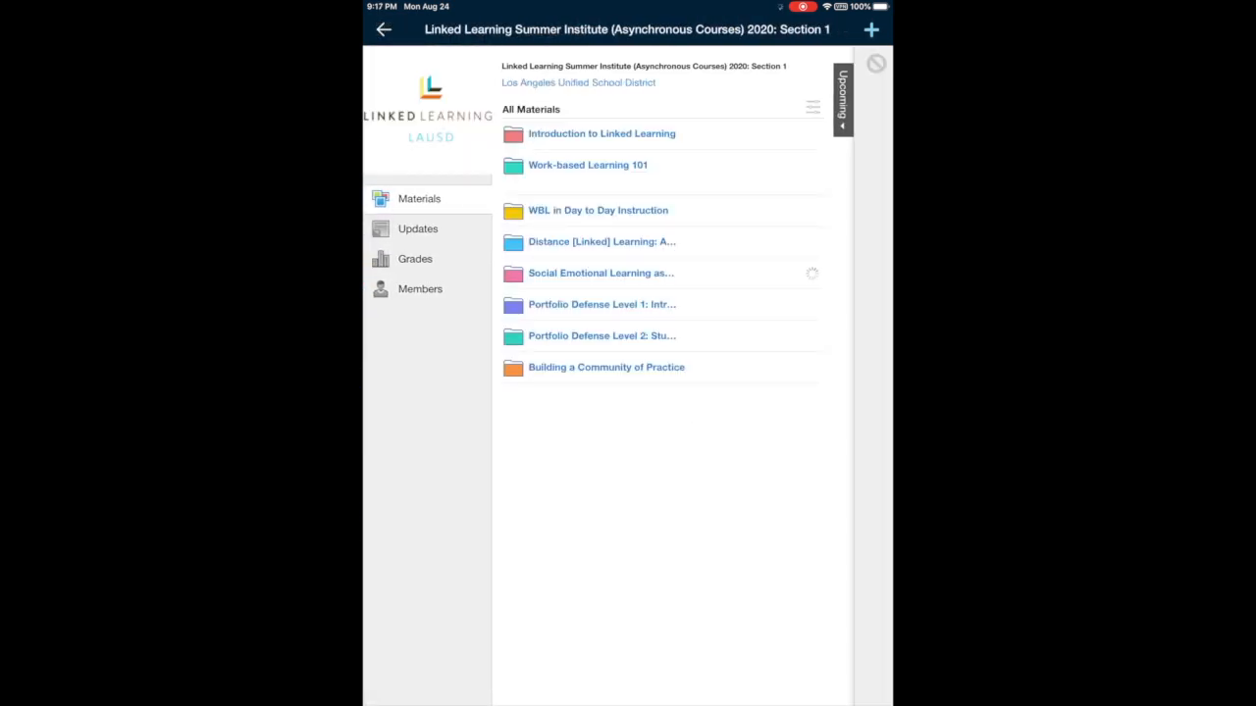
left_click(602, 273)
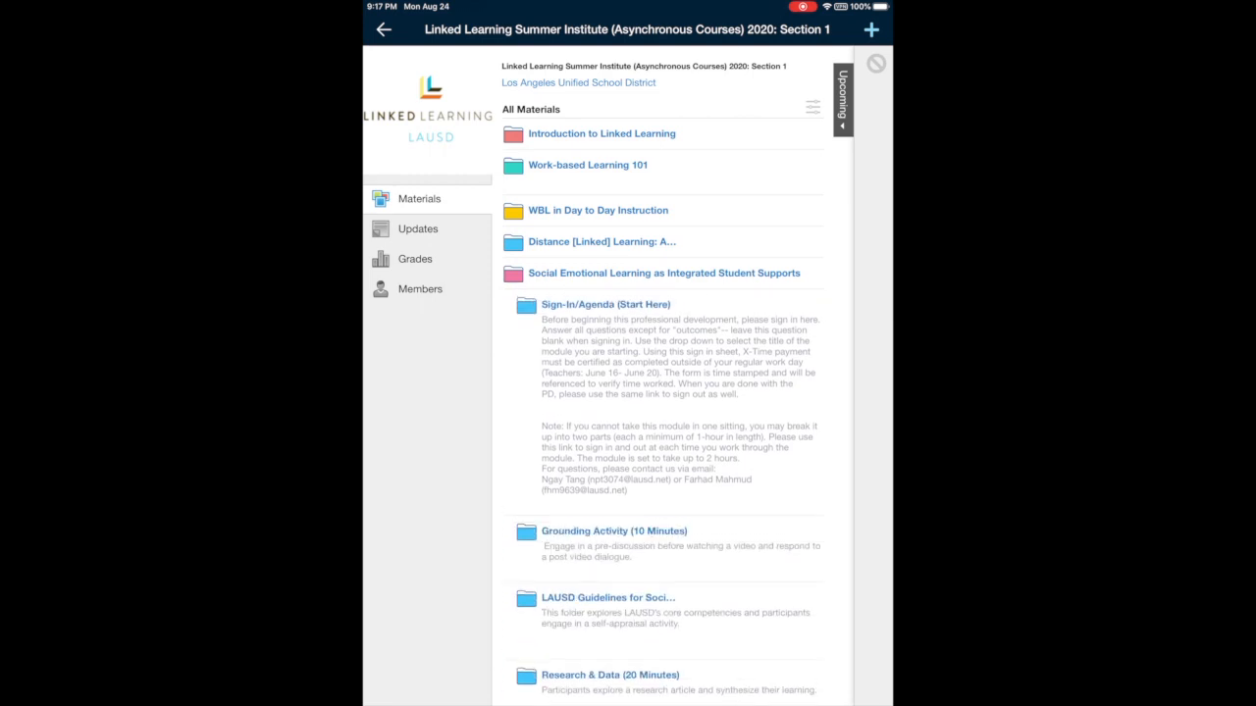
scroll("down", 3)
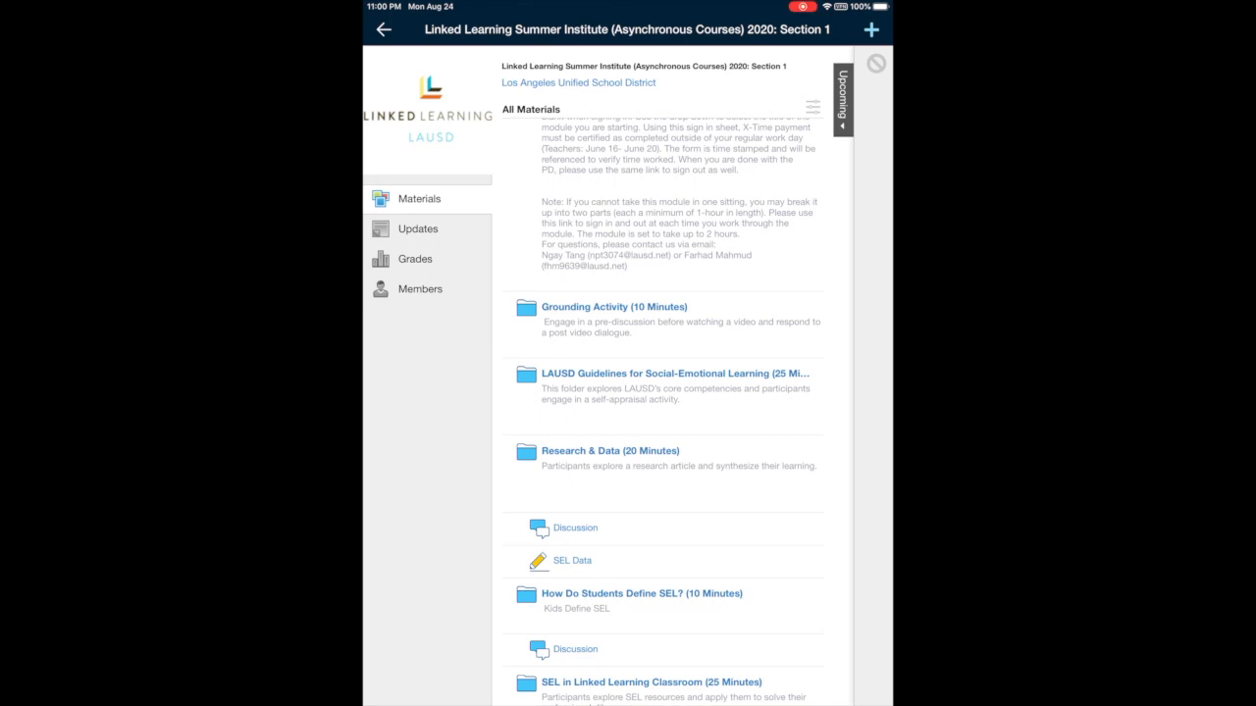
left_click(572, 560)
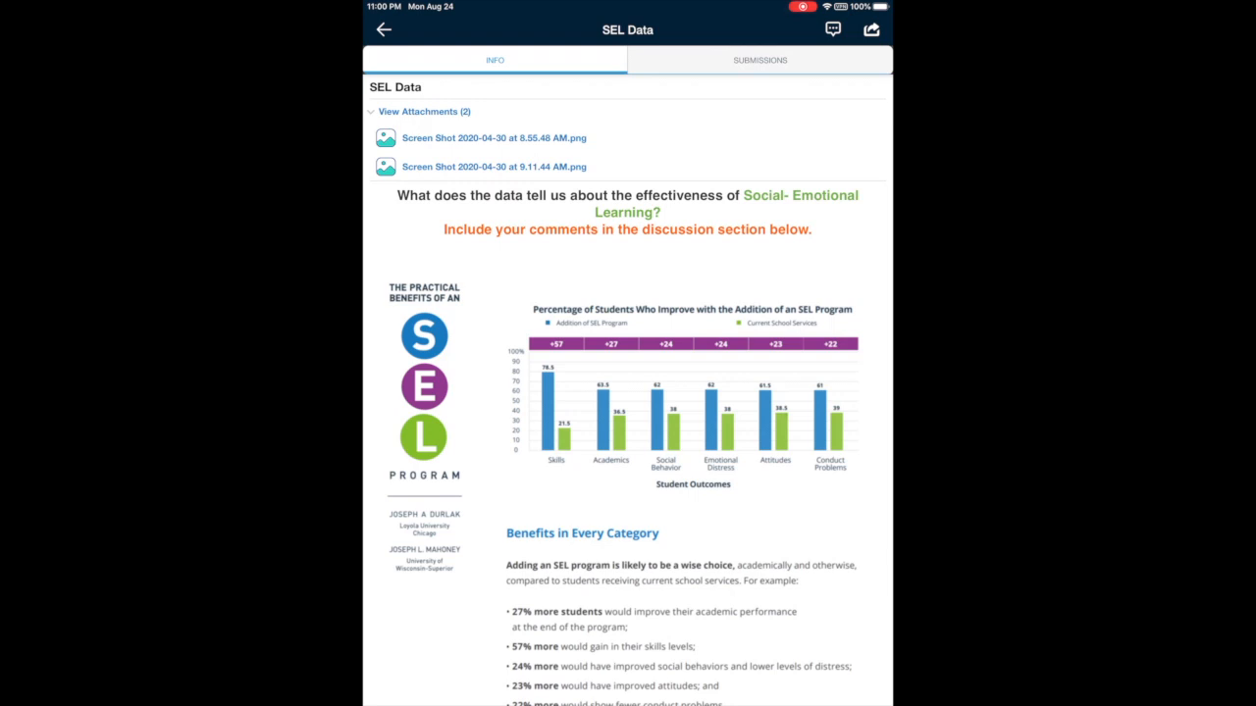
- Open the SEL Data assignment's Submit Assignment upload dialog
left_click(832, 28)
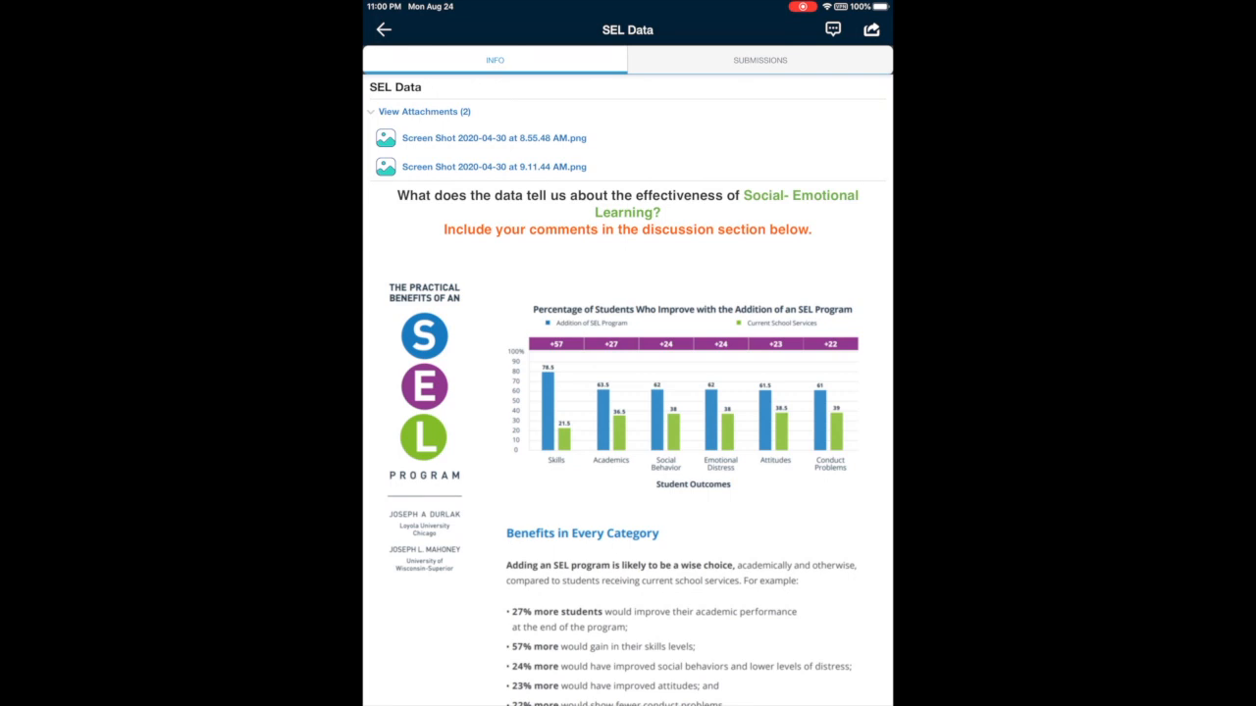
left_click(494, 138)
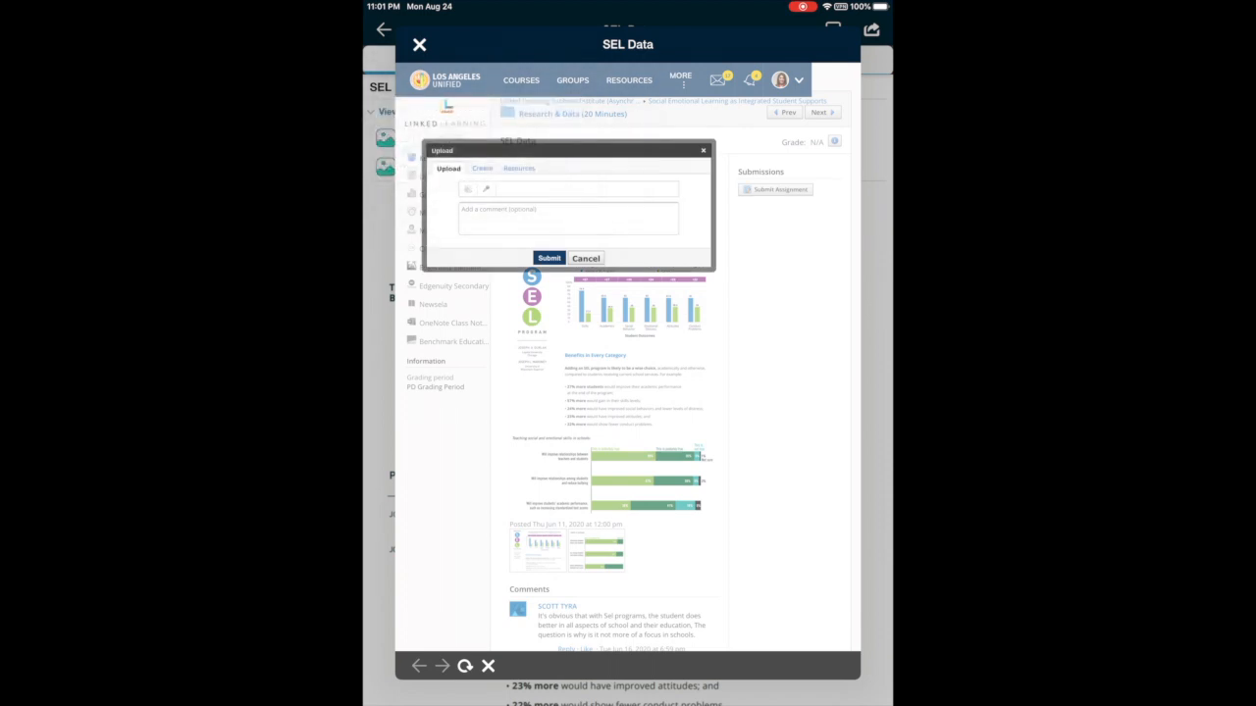
- Attach a chart screenshot from the Photo Library to the SEL Data submission
left_click(468, 189)
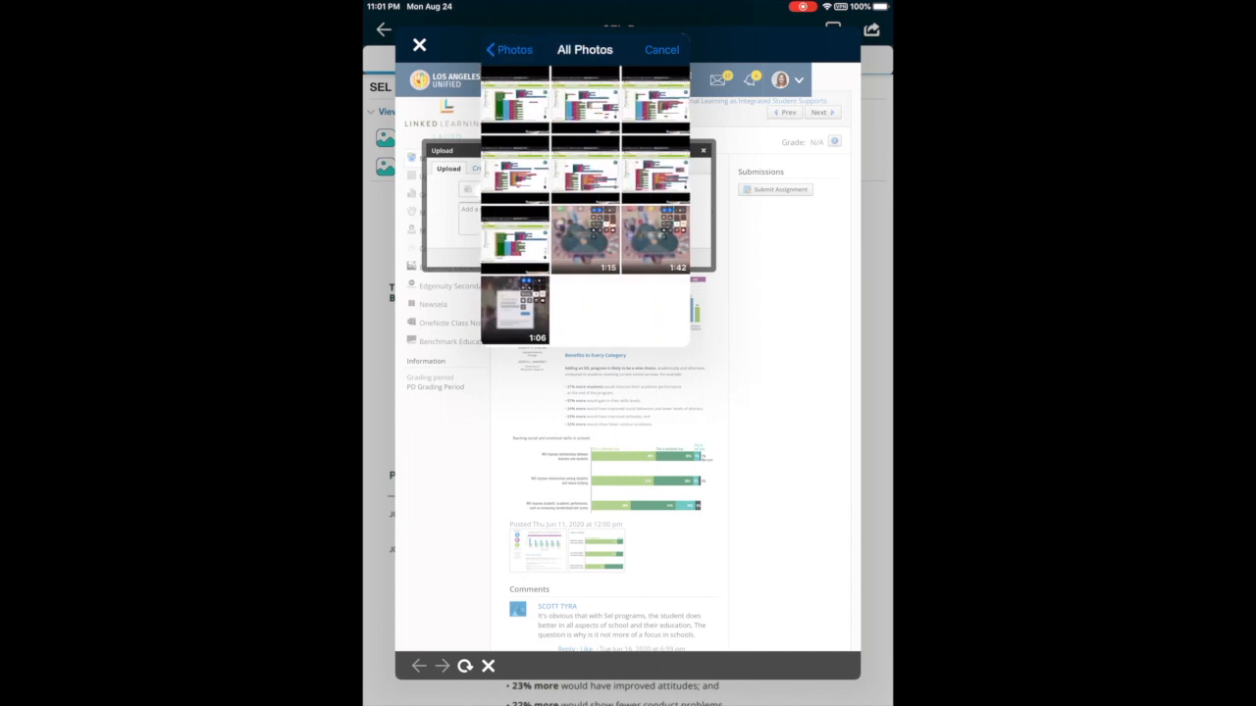
left_click(515, 175)
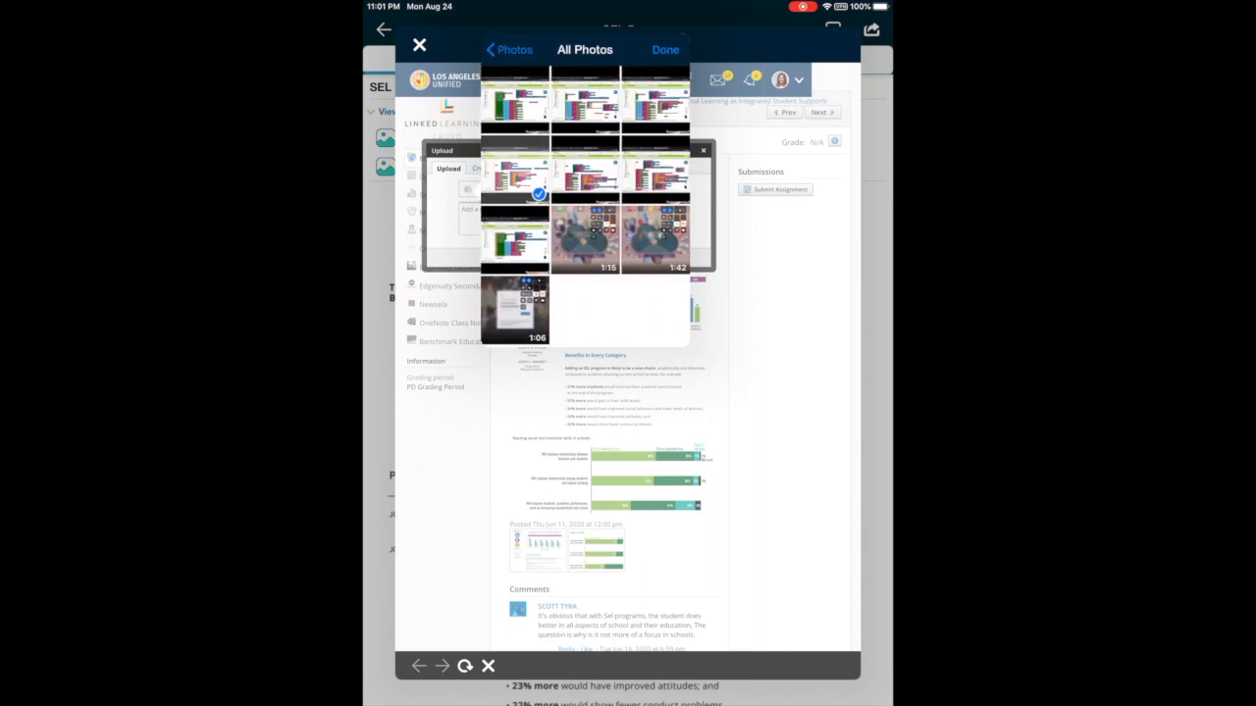